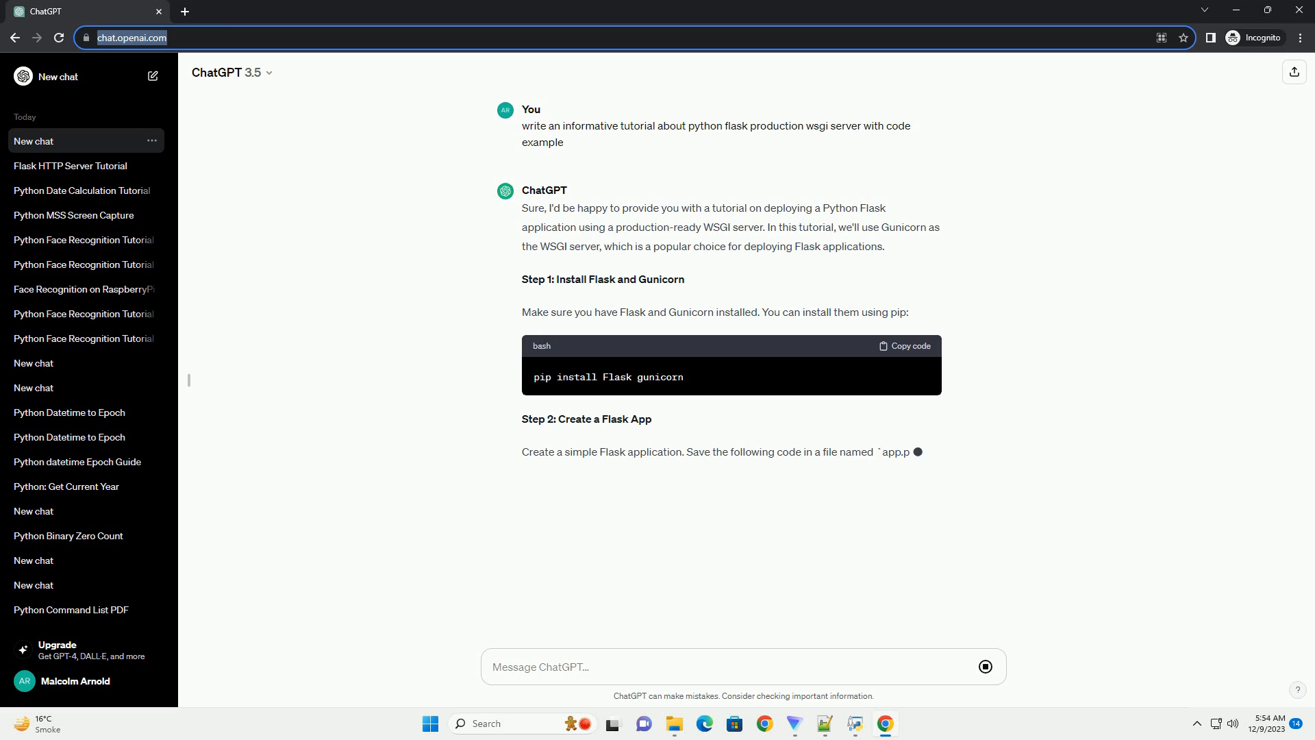
scroll("down", 3)
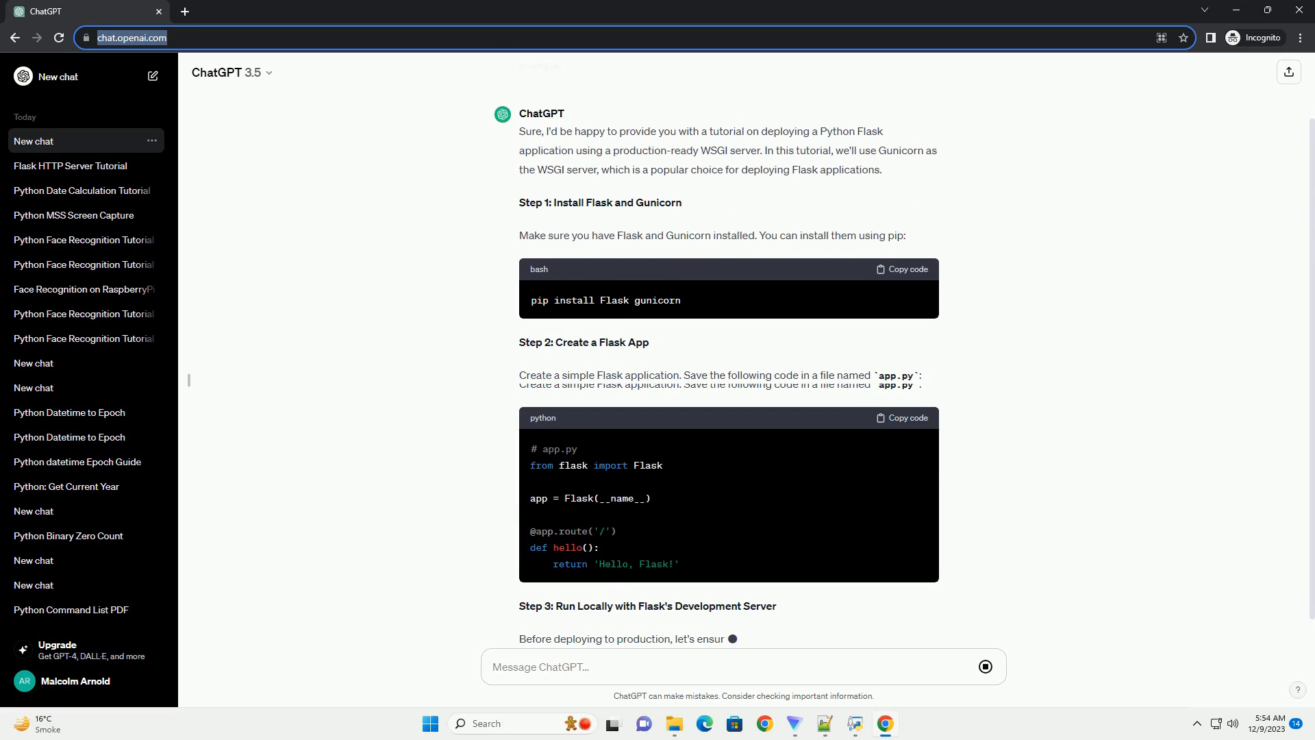
scroll("down", 3)
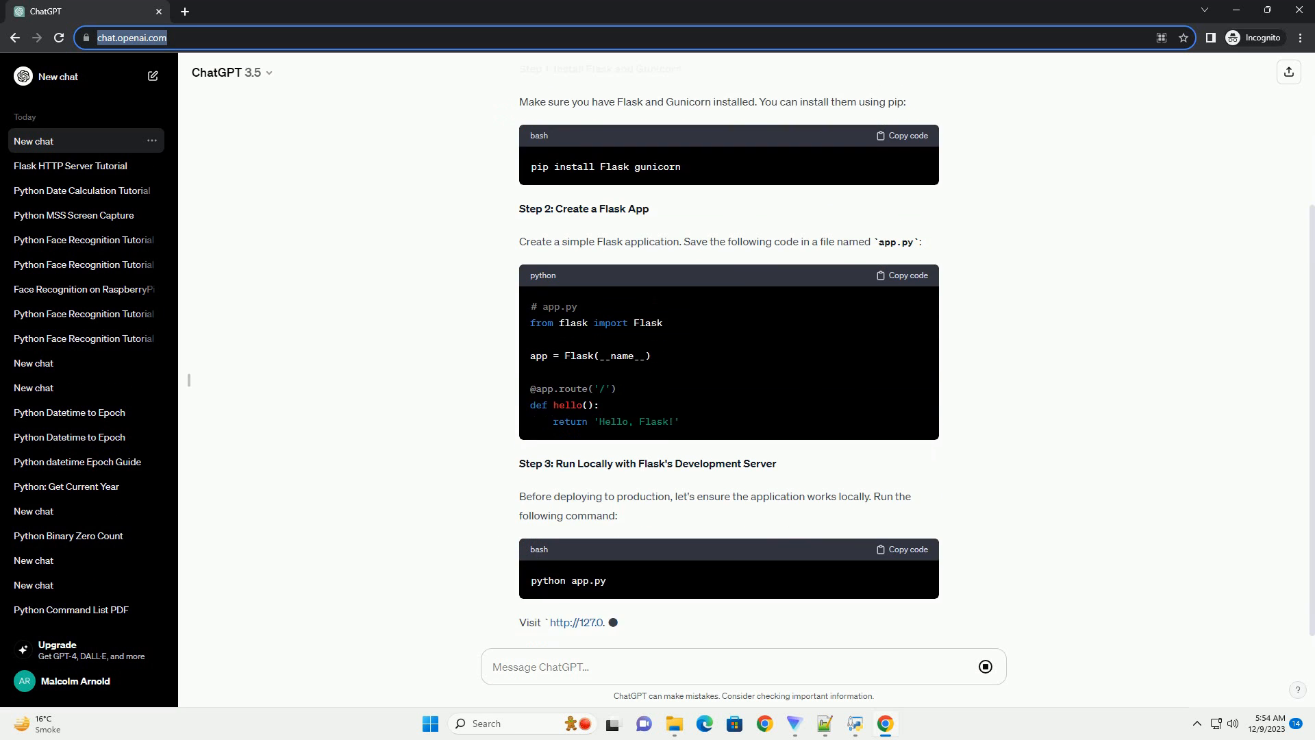
scroll("down", 3)
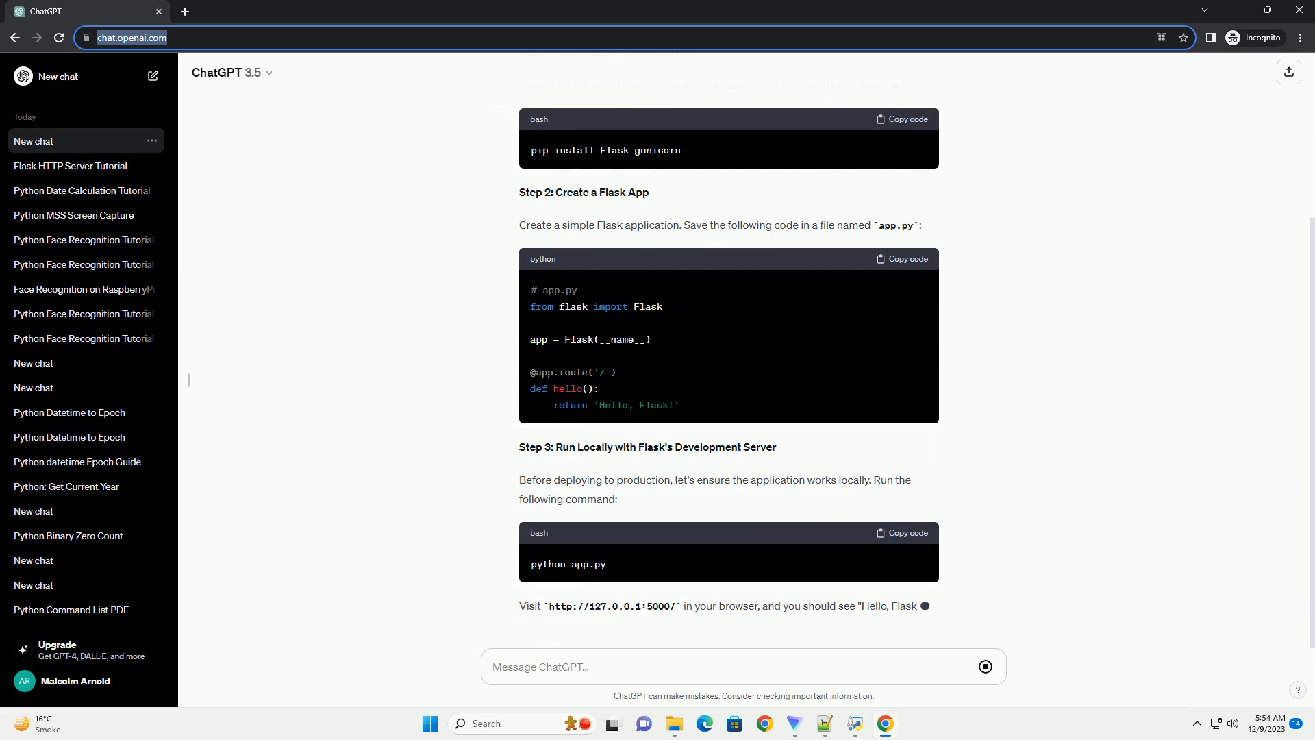
scroll("down", 3)
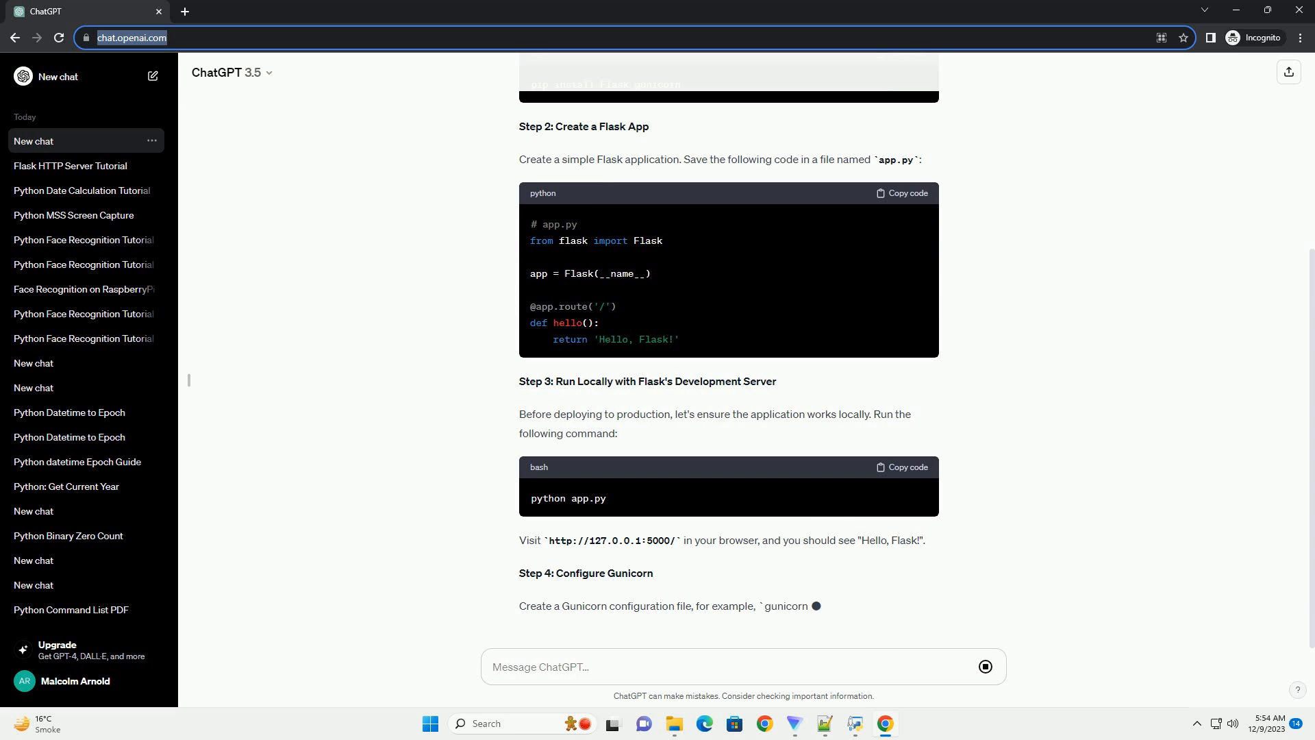
scroll("down", 3)
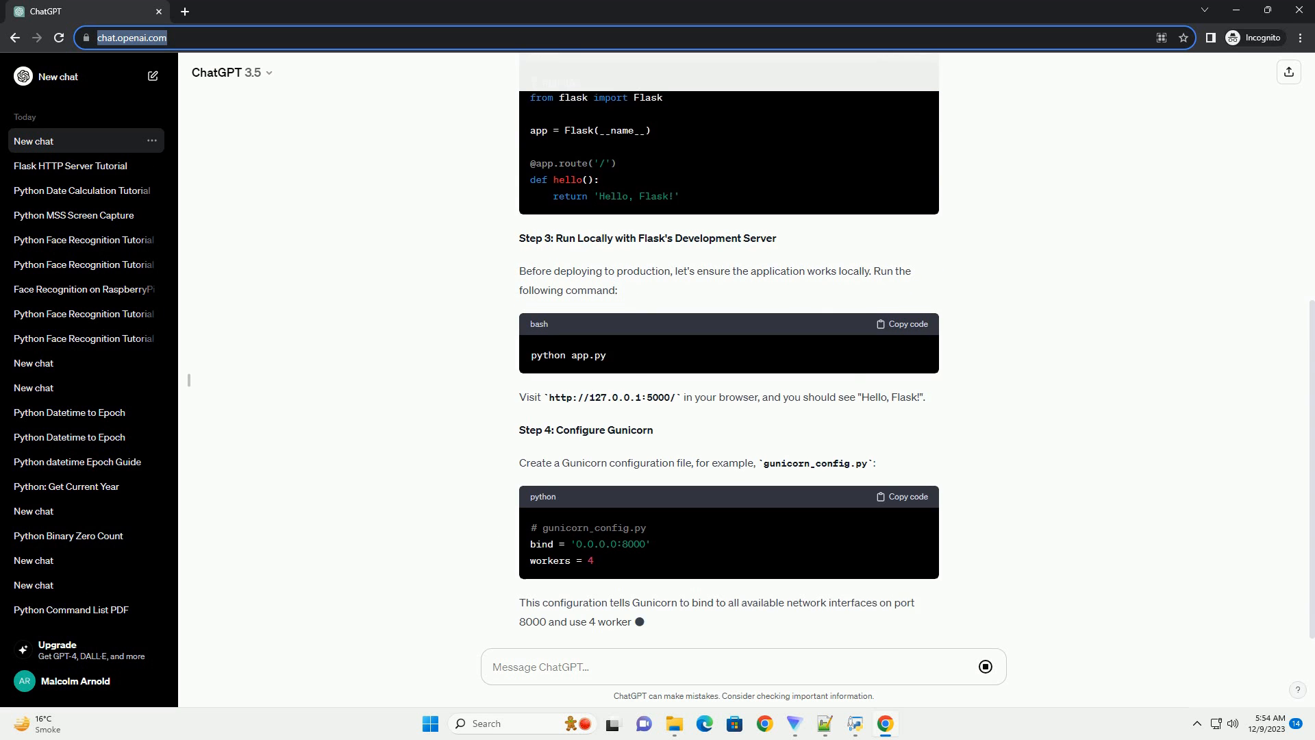
scroll("down", 3)
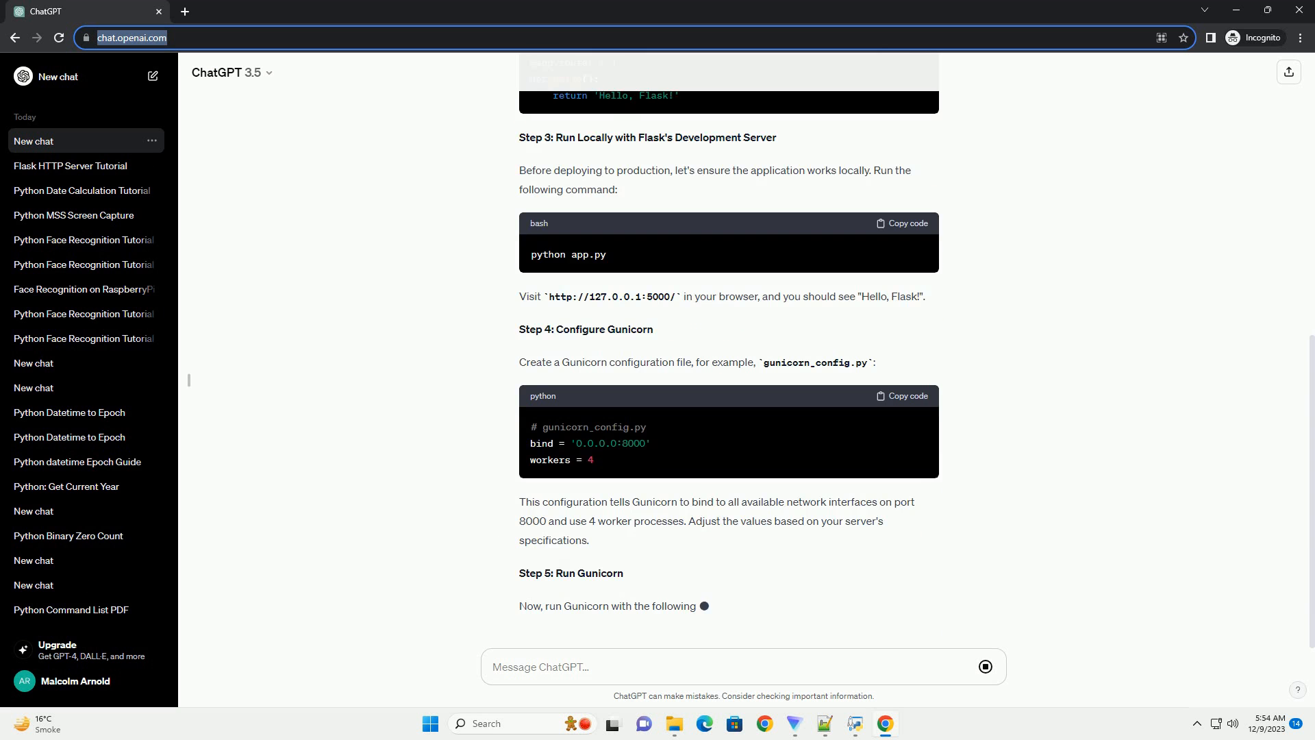
scroll("down", 3)
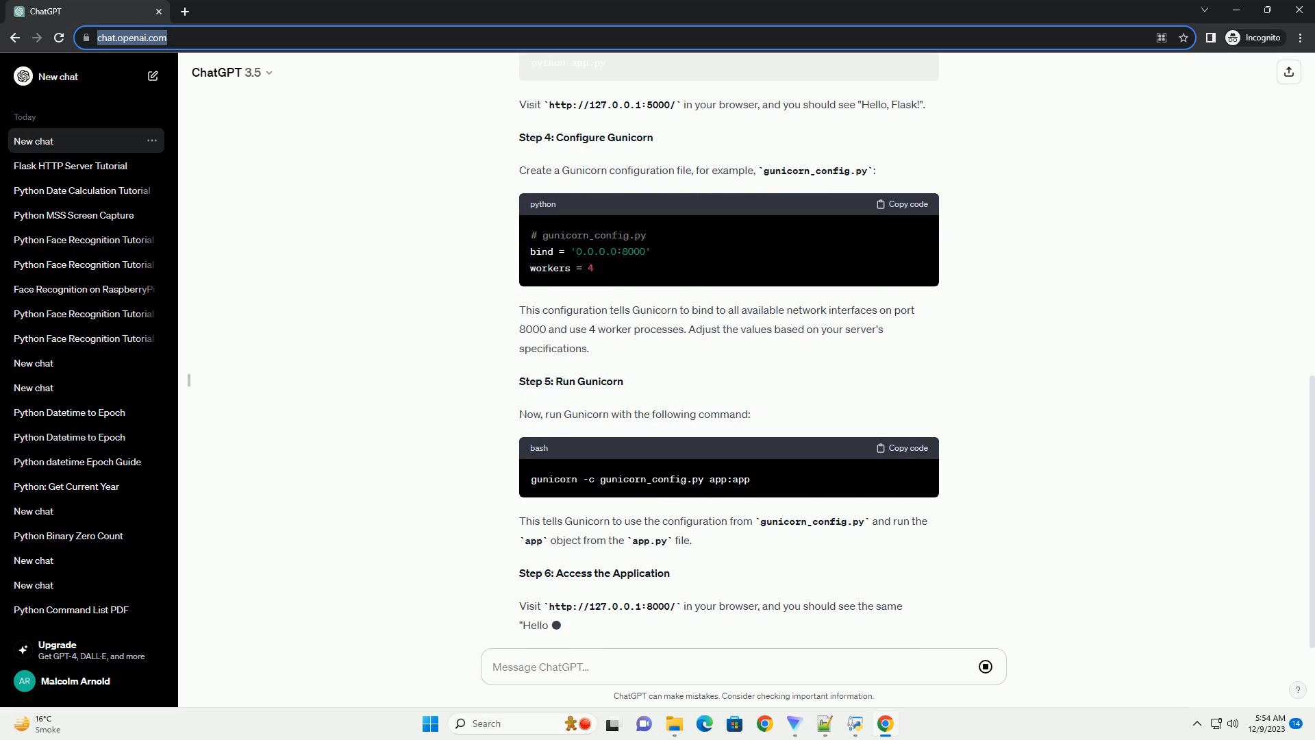
scroll("down", 3)
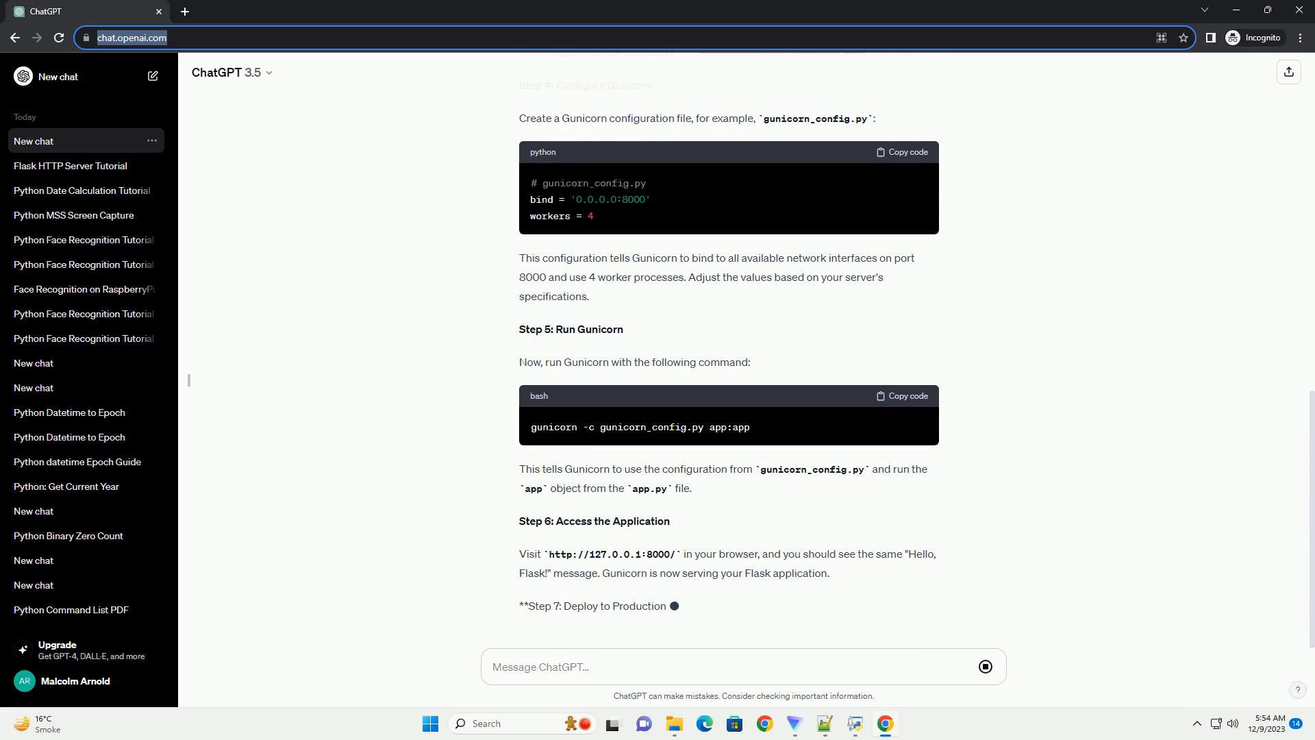
scroll("down", 3)
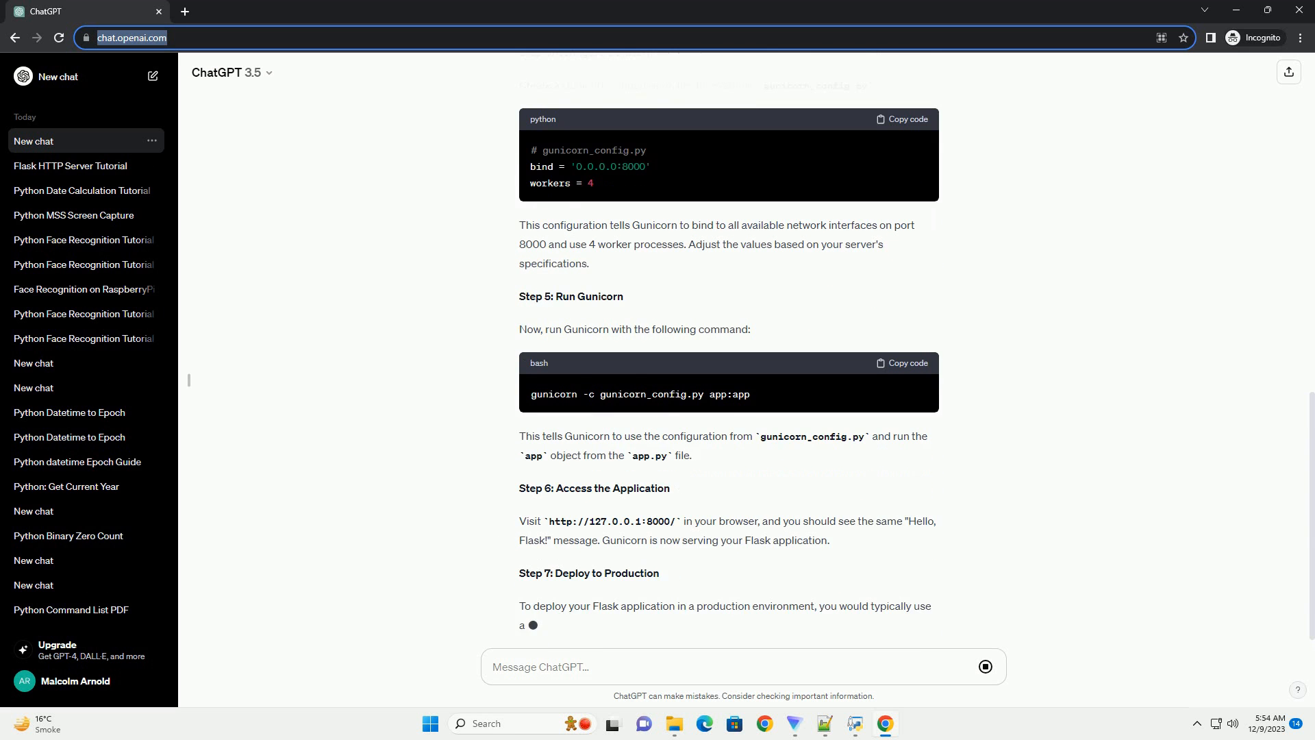